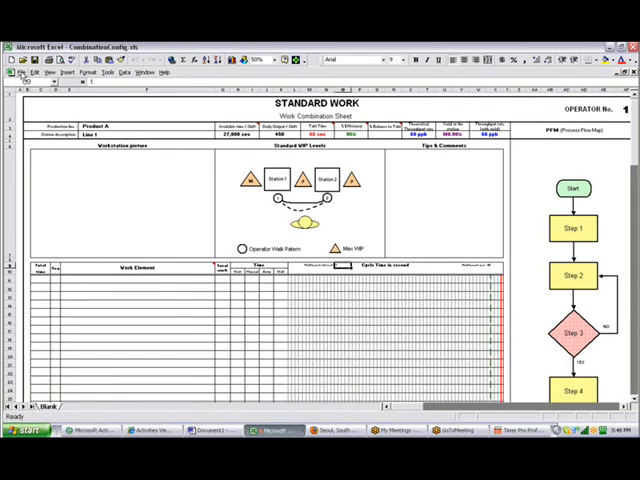
# Step: Bring up the Open dialog from the File menu to load another workbook
pyautogui.click(16, 72)
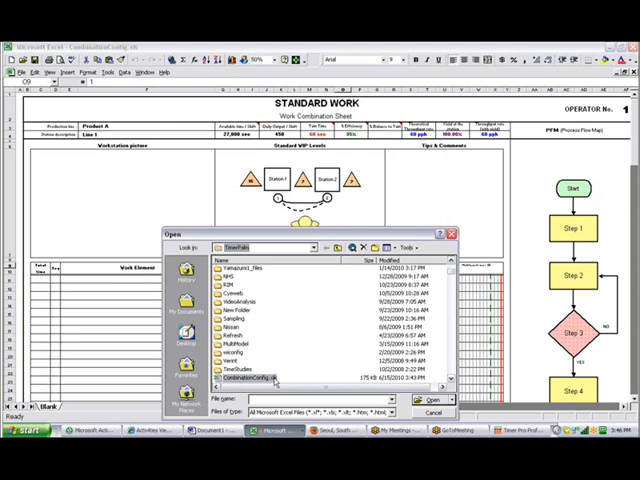
# Step: Load the filled-in Standard Work example workbook in its own window
pyautogui.click(436, 400)
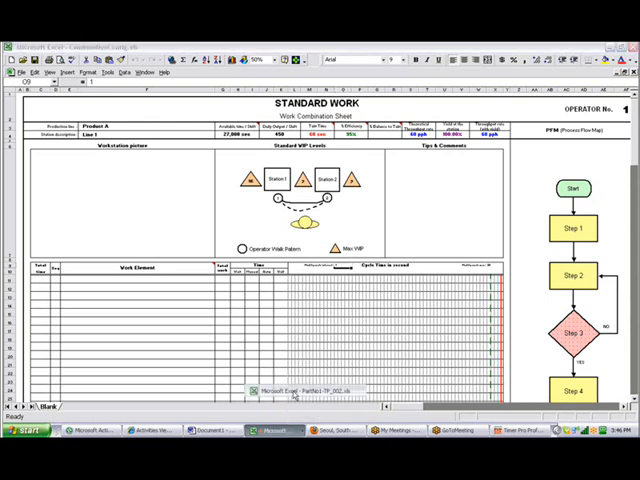
pyautogui.click(268, 404)
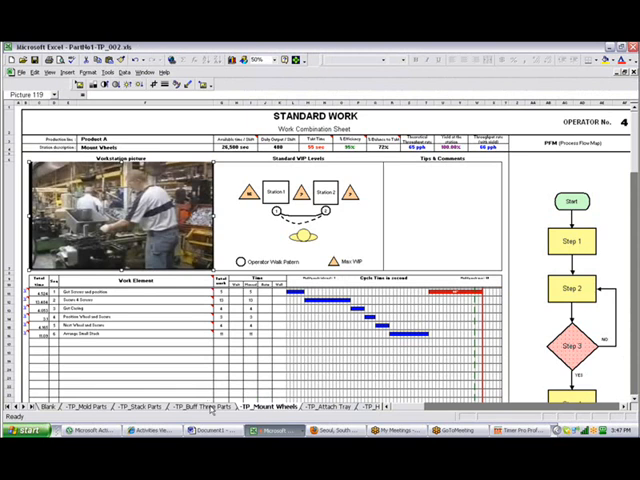
pyautogui.click(200, 404)
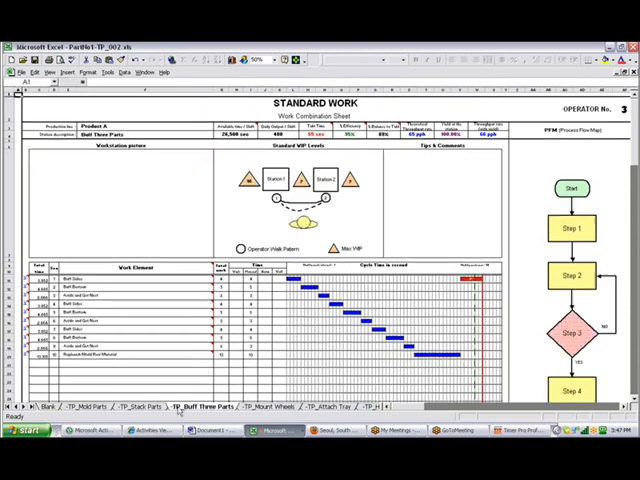
pyautogui.click(318, 408)
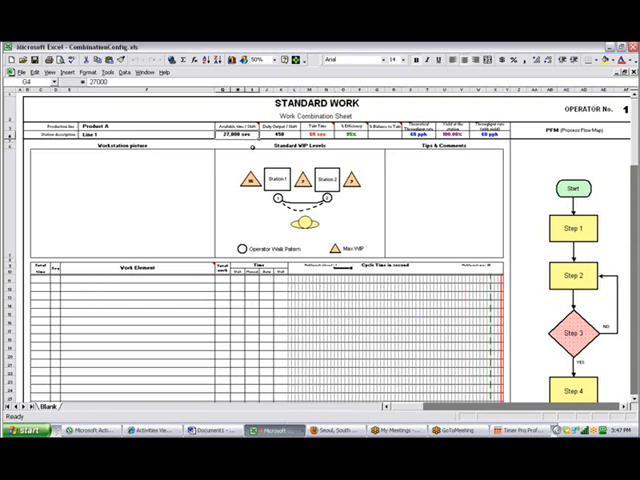
pyautogui.moveTo(264, 170)
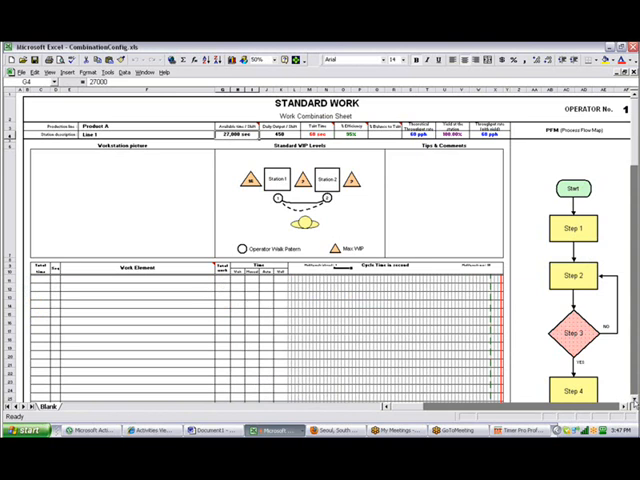
# Step: Scroll down to the lower work-element rows and the flowchart's End step
pyautogui.scroll(-3)
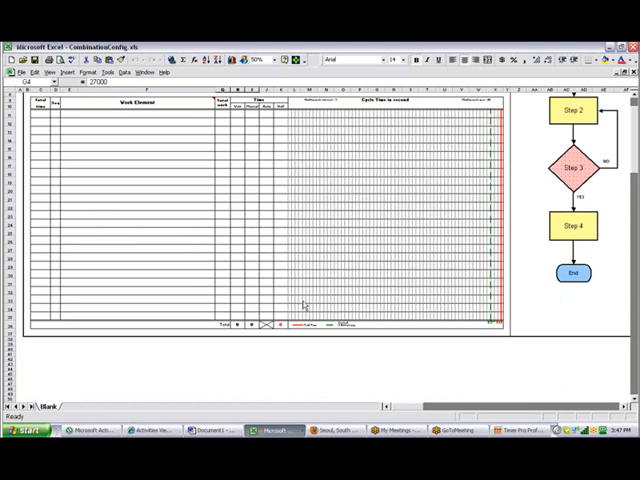
pyautogui.moveTo(304, 304)
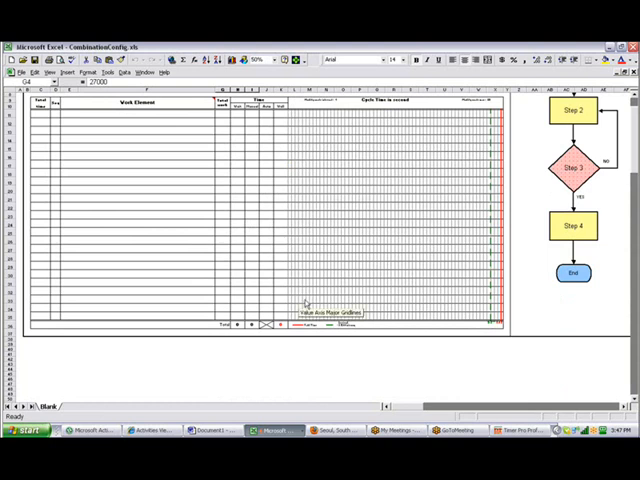